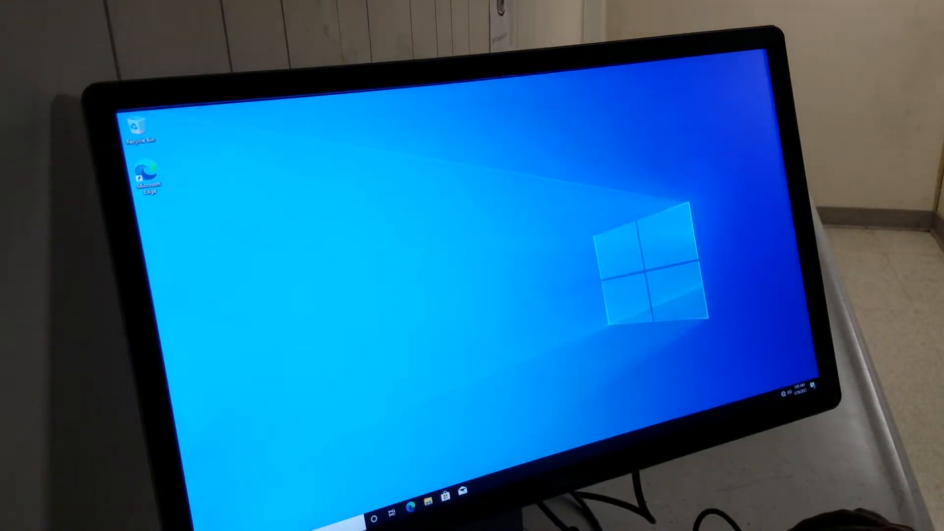
right_click(393, 520)
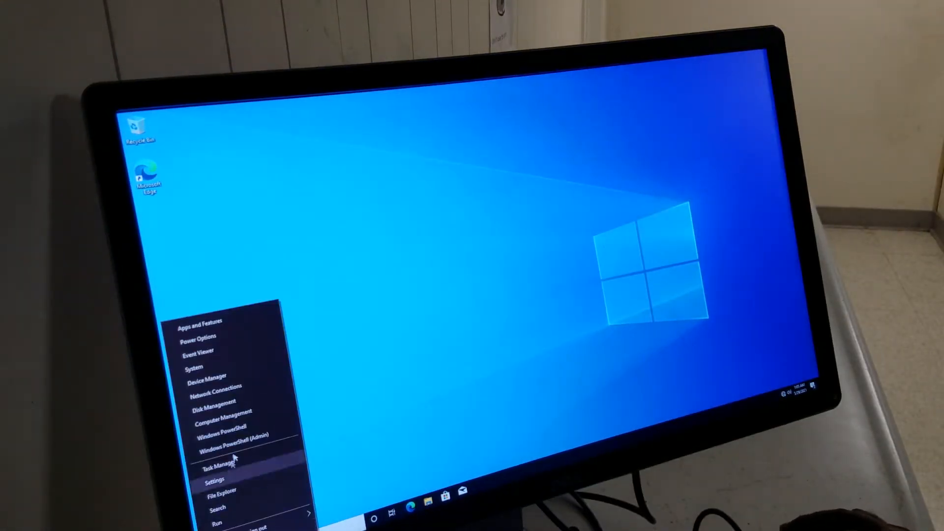
mouse_move(216, 370)
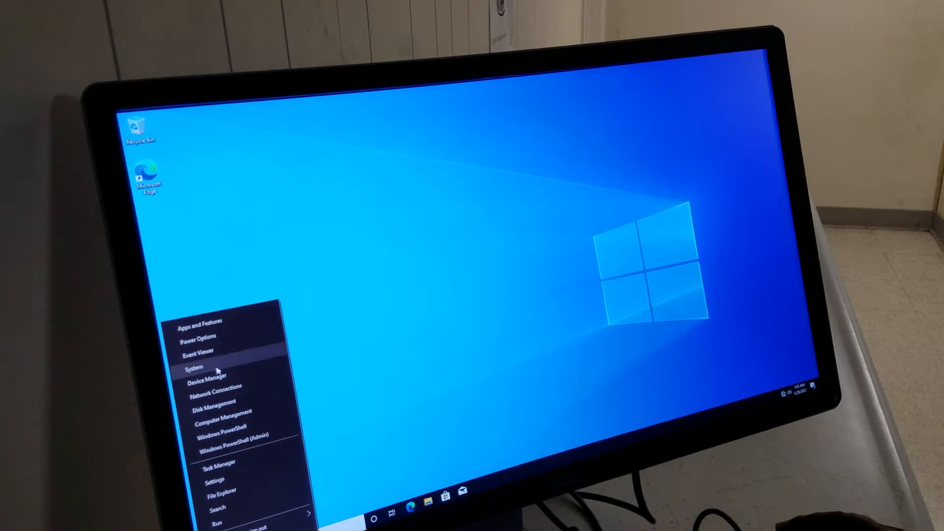
left_click(217, 369)
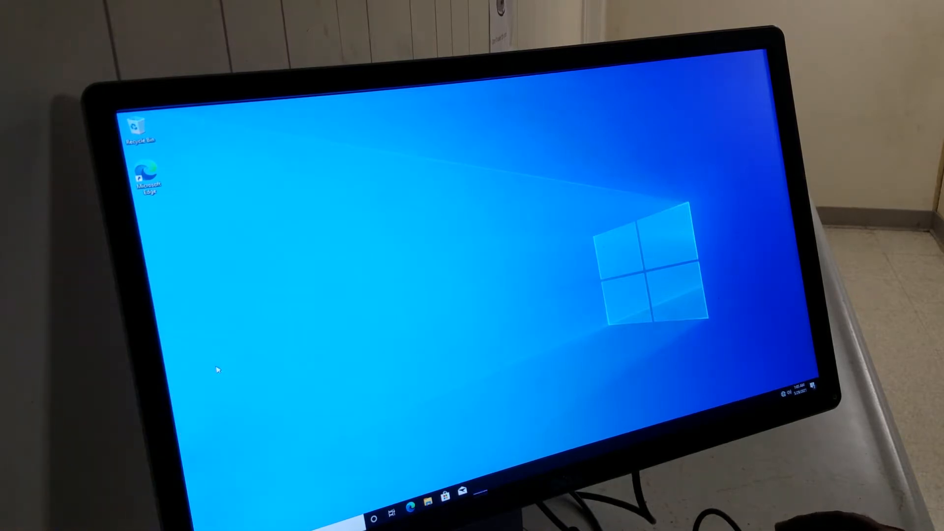